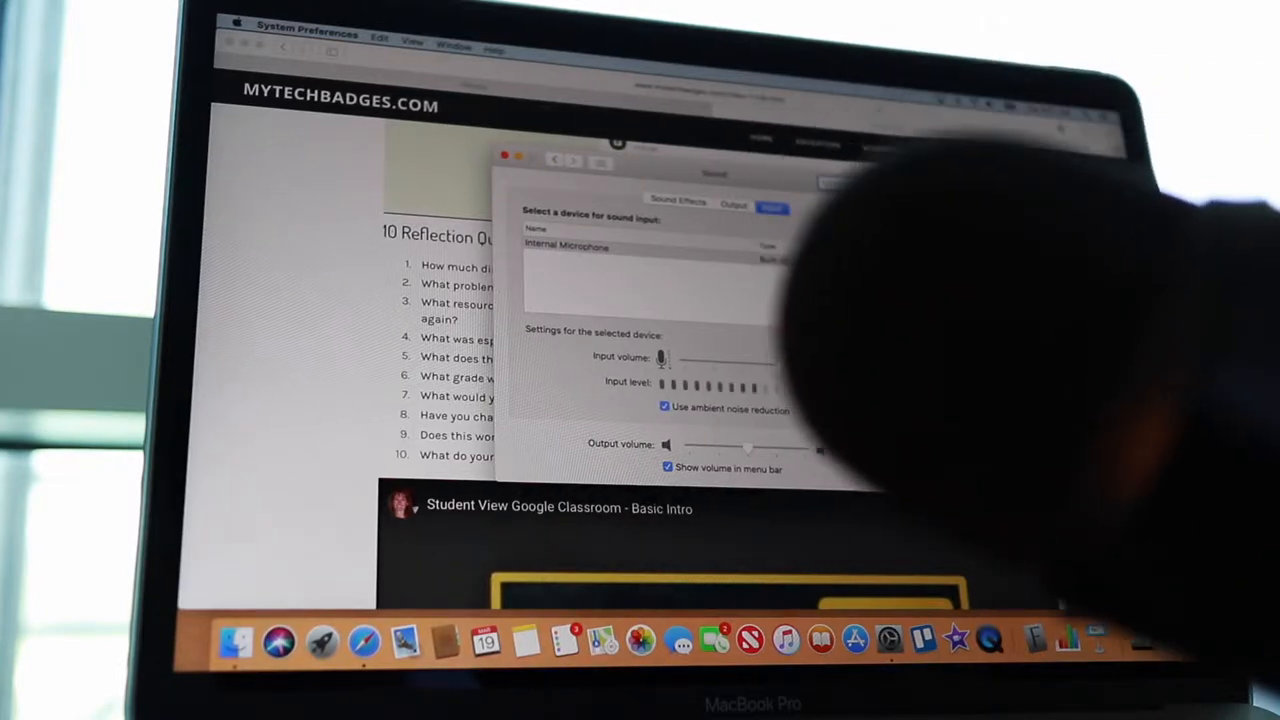
{"action": "mouse_move", "coordinate": [856, 304]}
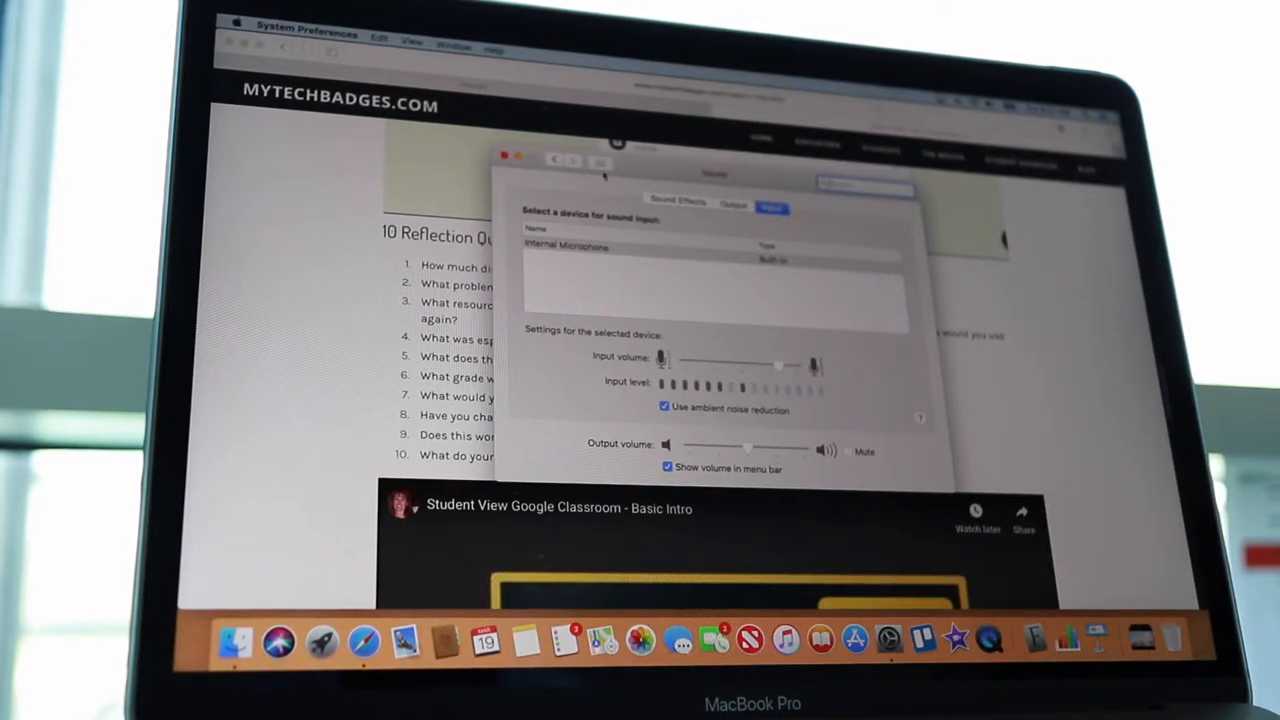
Close the Sound preferences and search Spotlight for 'quickTime Player'.
{"action": "left_click", "coordinate": [506, 156]}
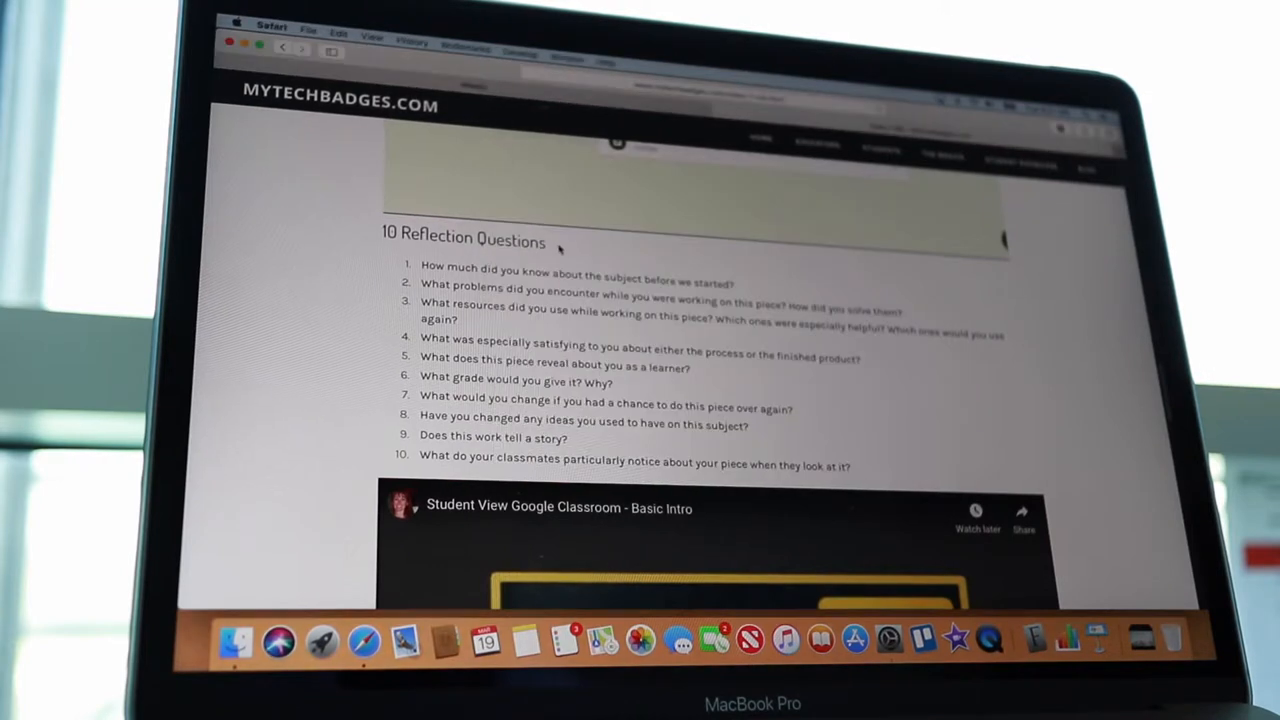
{"action": "mouse_move", "coordinate": [752, 368]}
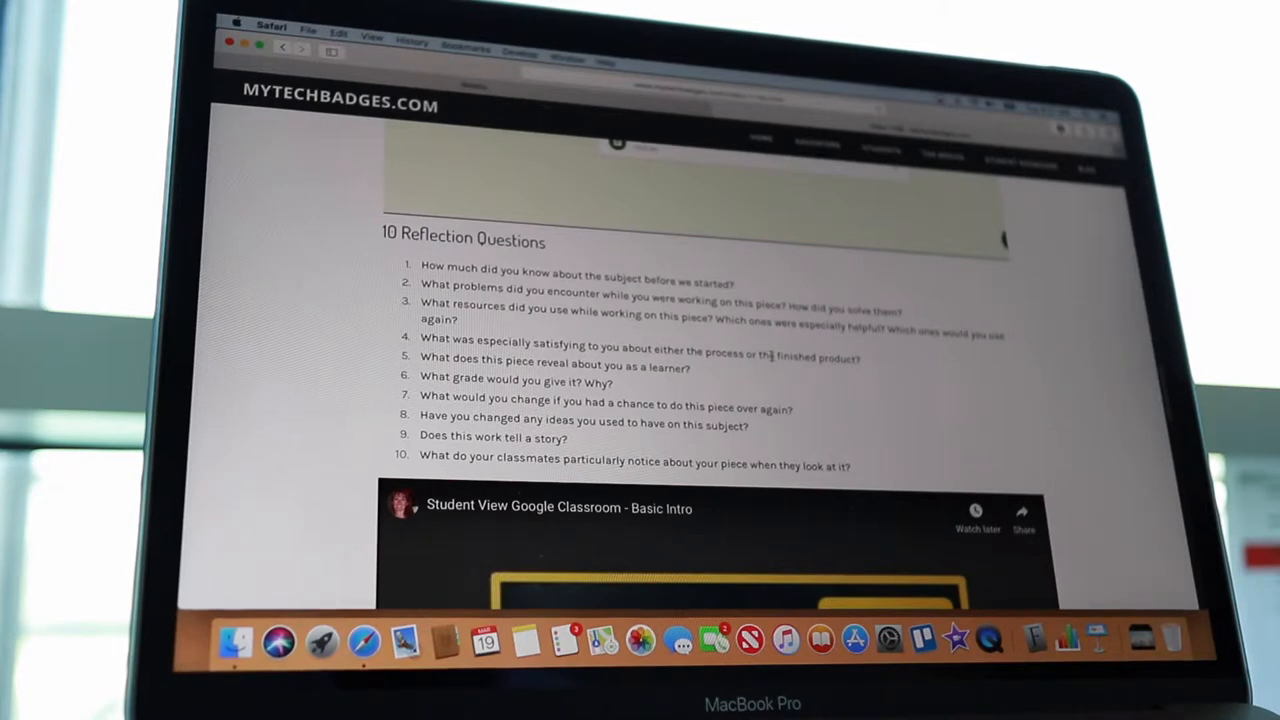
{"action": "mouse_move", "coordinate": [992, 640]}
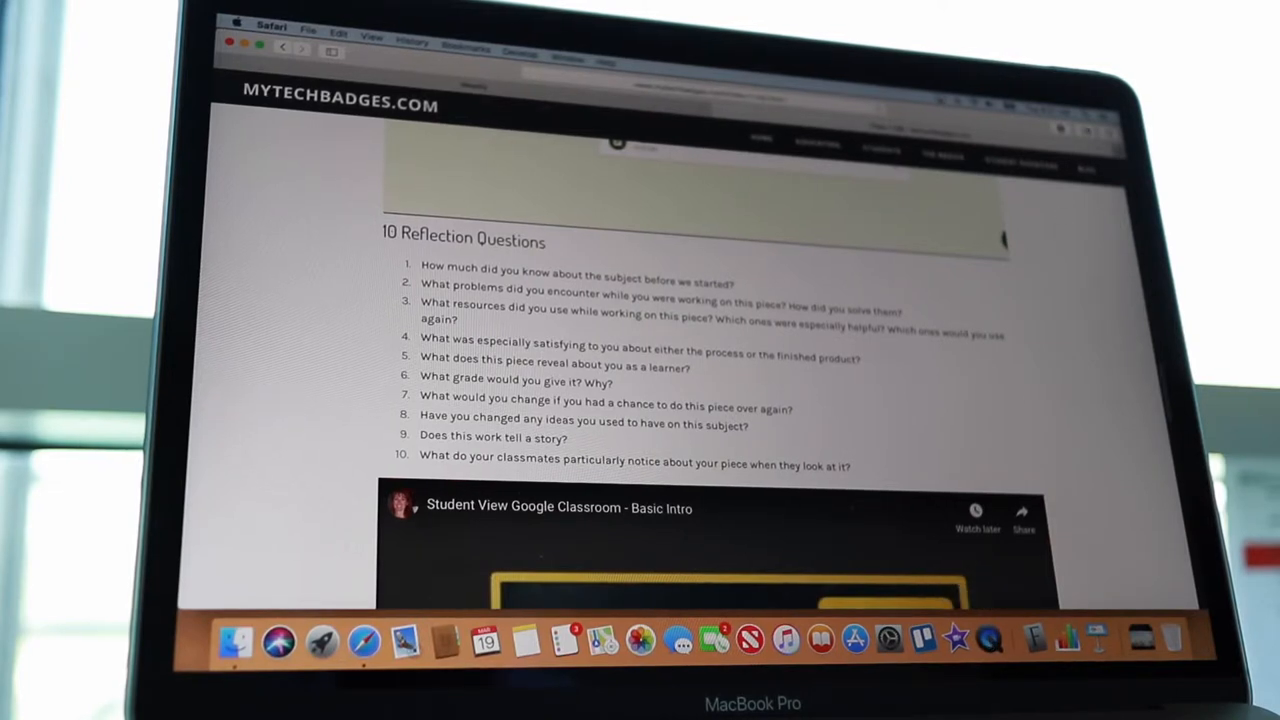
{"action": "key", "text": "cmd+space"}
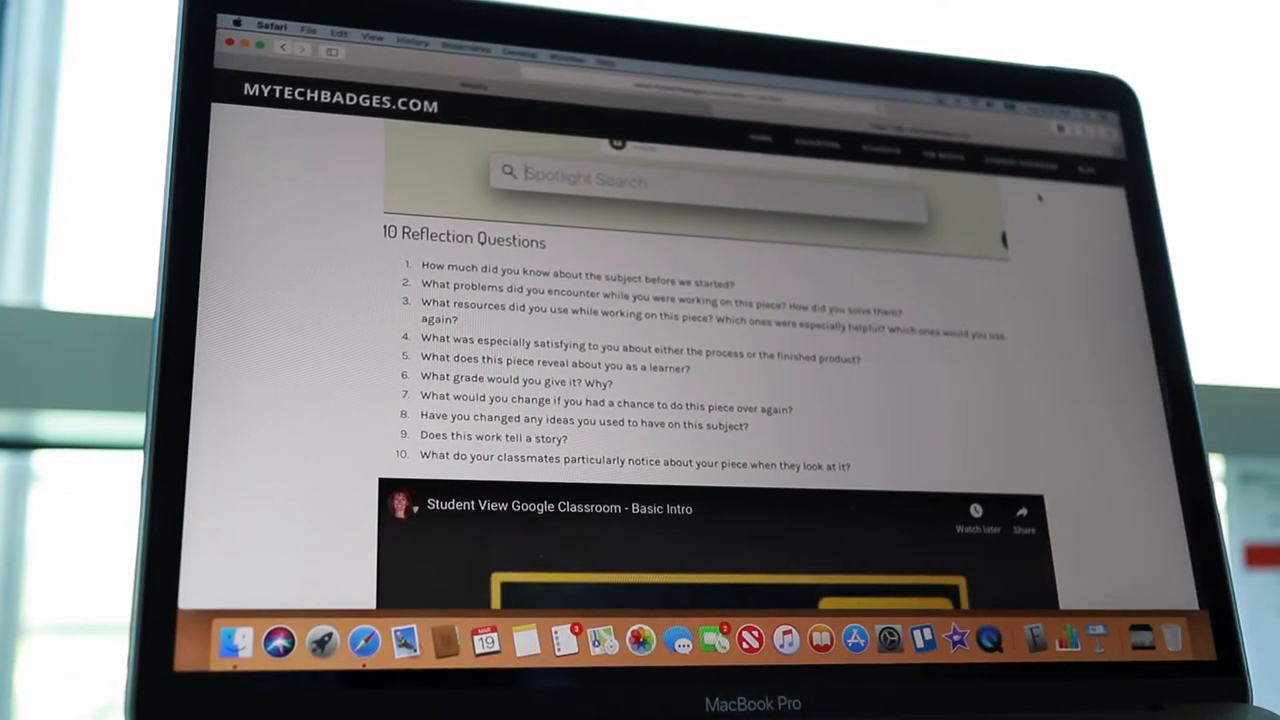
{"action": "type", "text": "quickTime Player"}
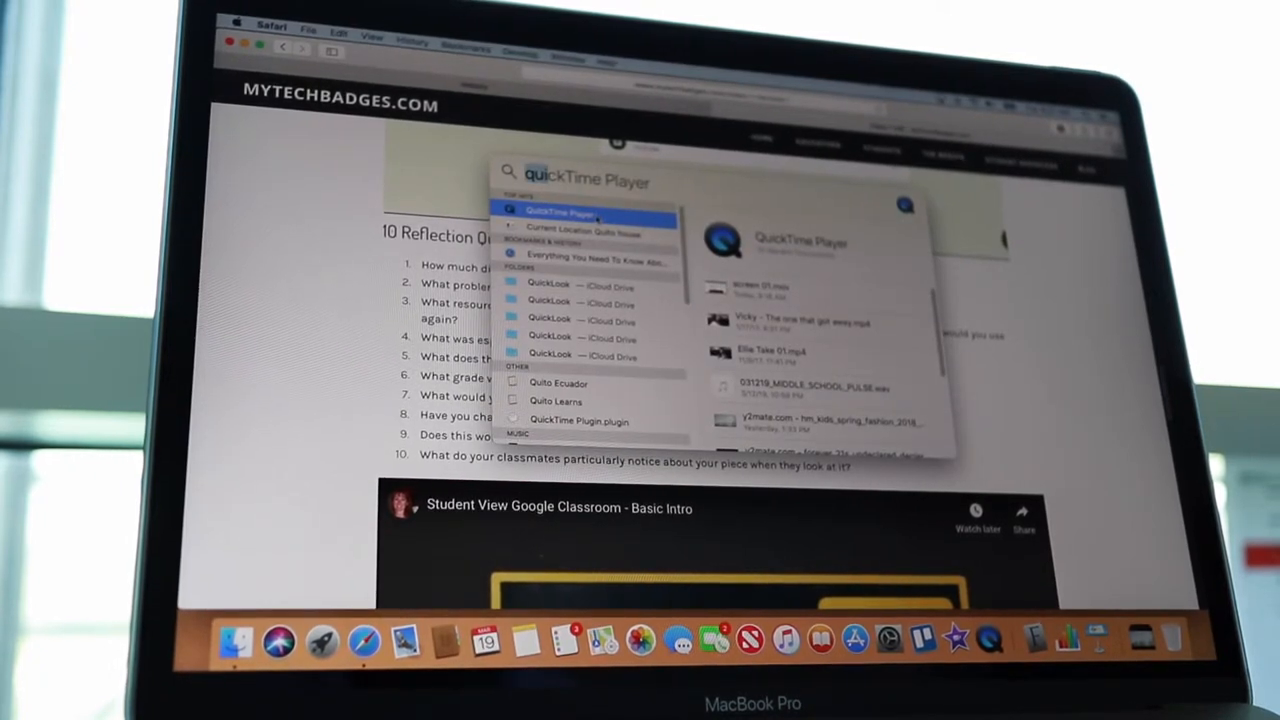
Launch QuickTime Player and start a New Movie Recording showing the FaceTime camera preview.
{"action": "left_click", "coordinate": [560, 212]}
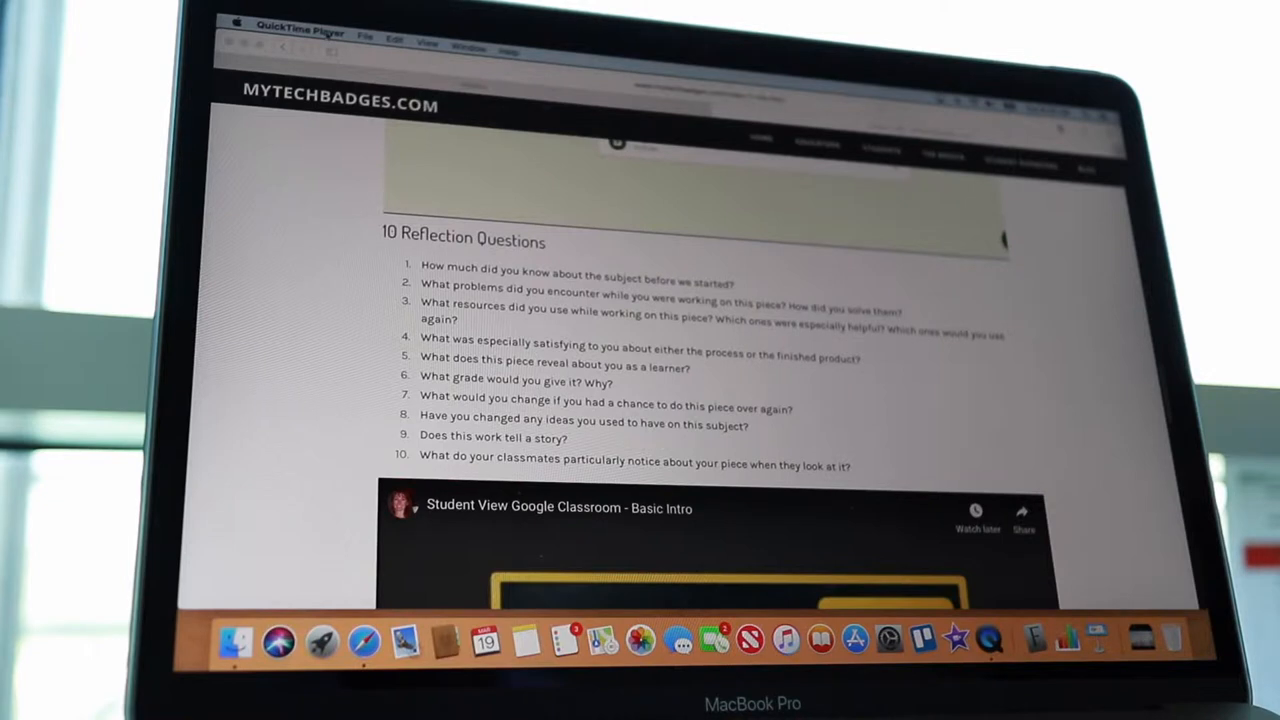
{"action": "mouse_move", "coordinate": [416, 164]}
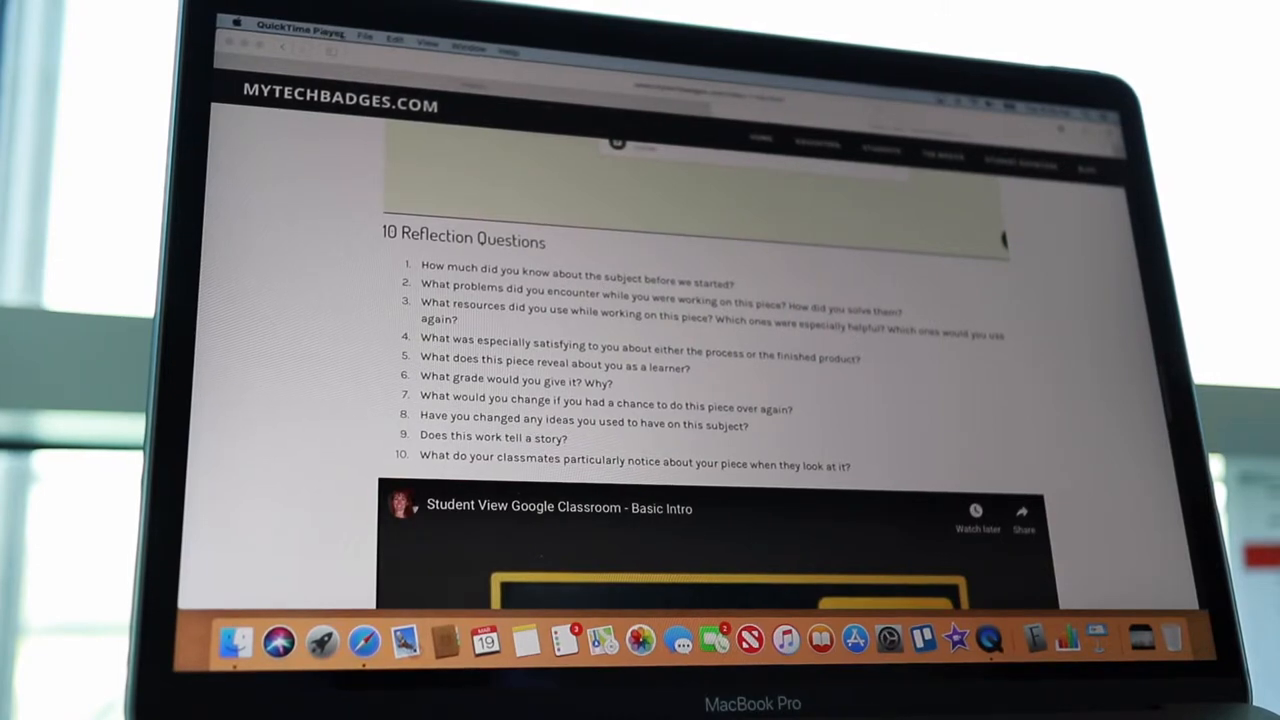
{"action": "left_click", "coordinate": [364, 36]}
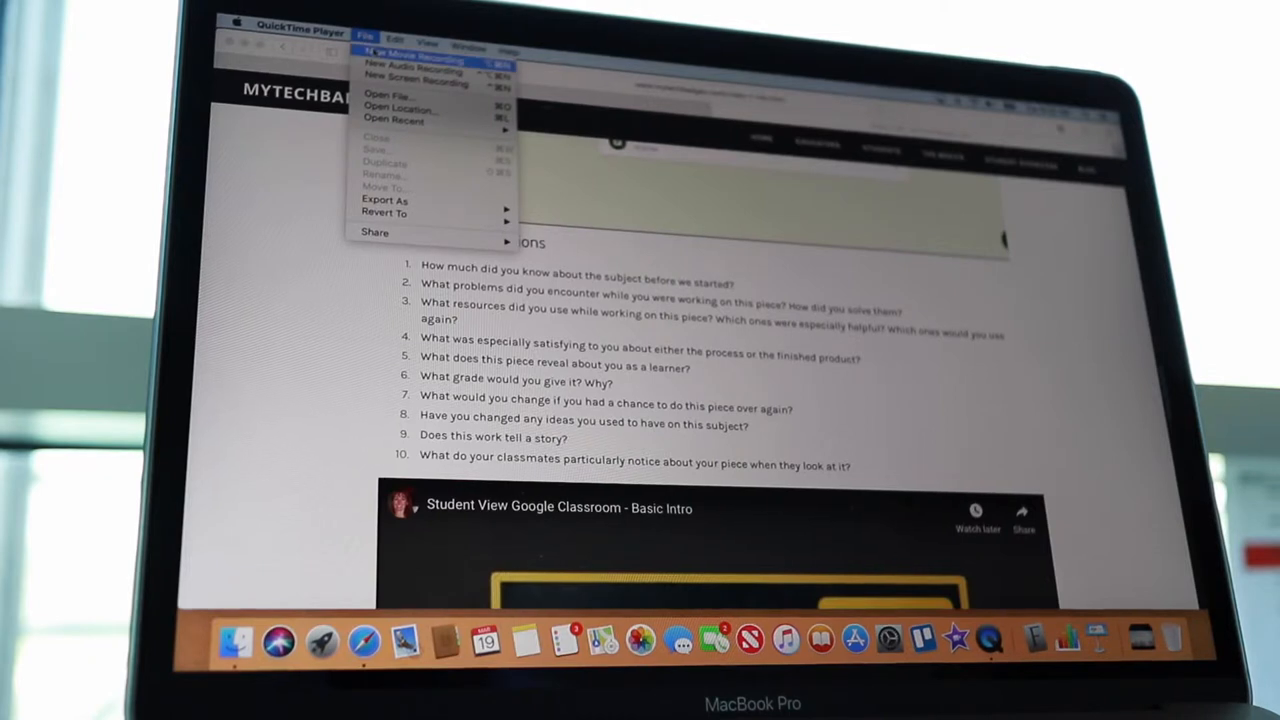
{"action": "left_click", "coordinate": [410, 52]}
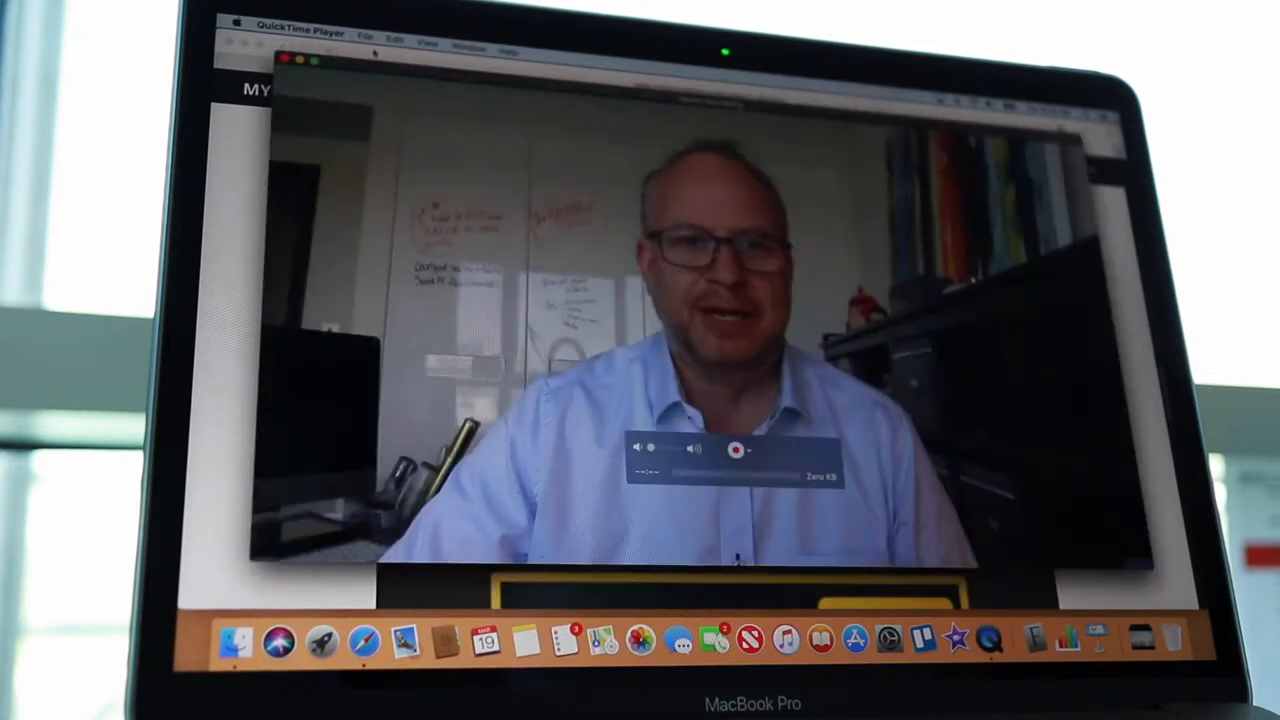